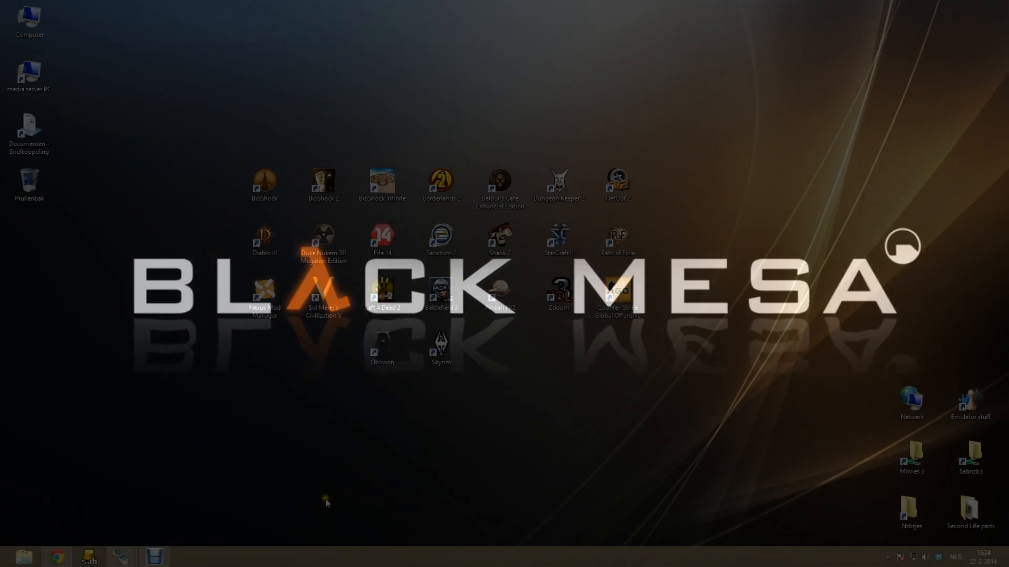
Bring up Chrome showing the GameFront Black Mesa (1 of 3) download page
left_click(57, 556)
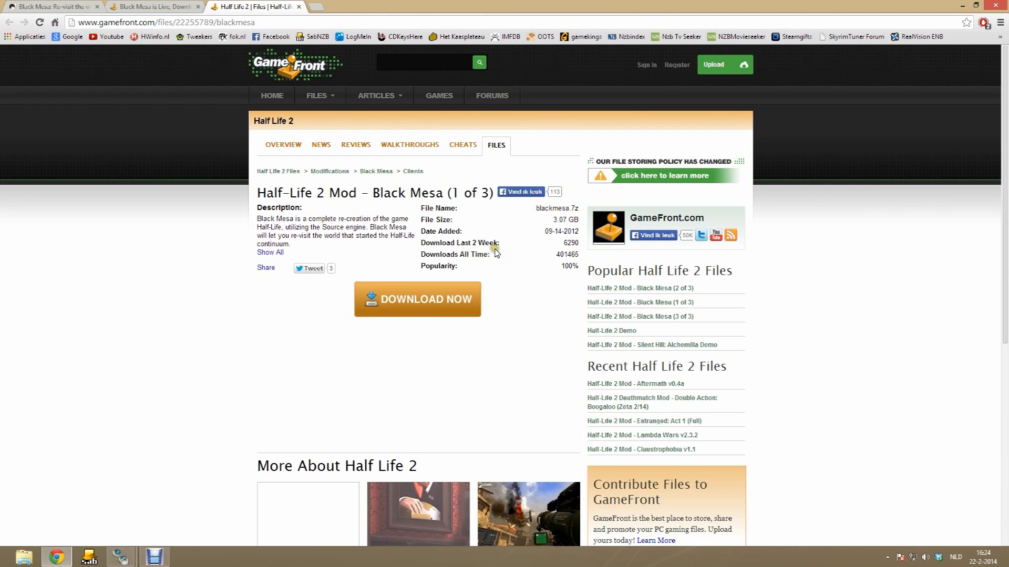
Start the download of Black Mesa part 1, saving BlackMesa.zip to D:\GGIHD\Half Life 1
left_click(417, 299)
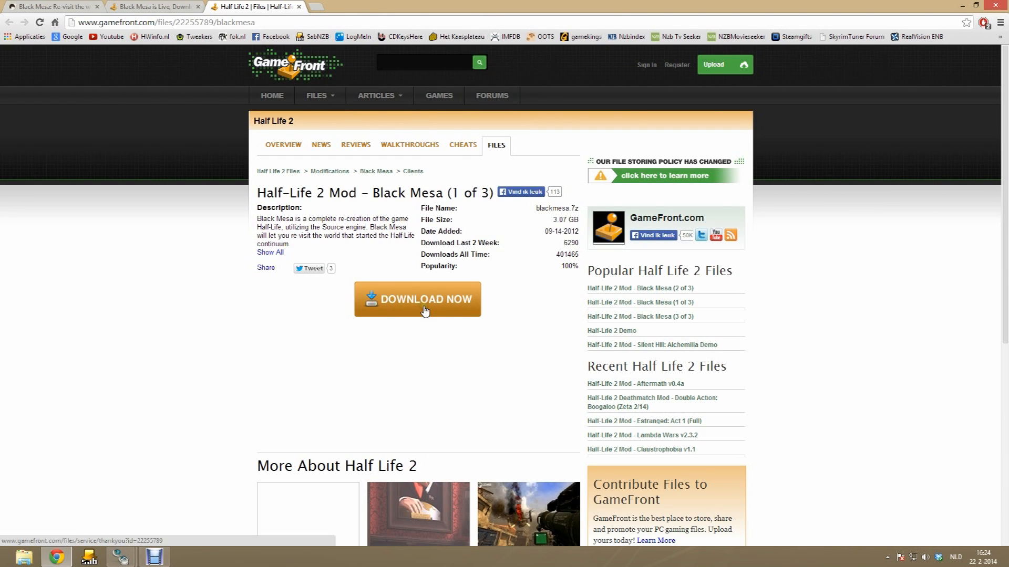
left_click(417, 299)
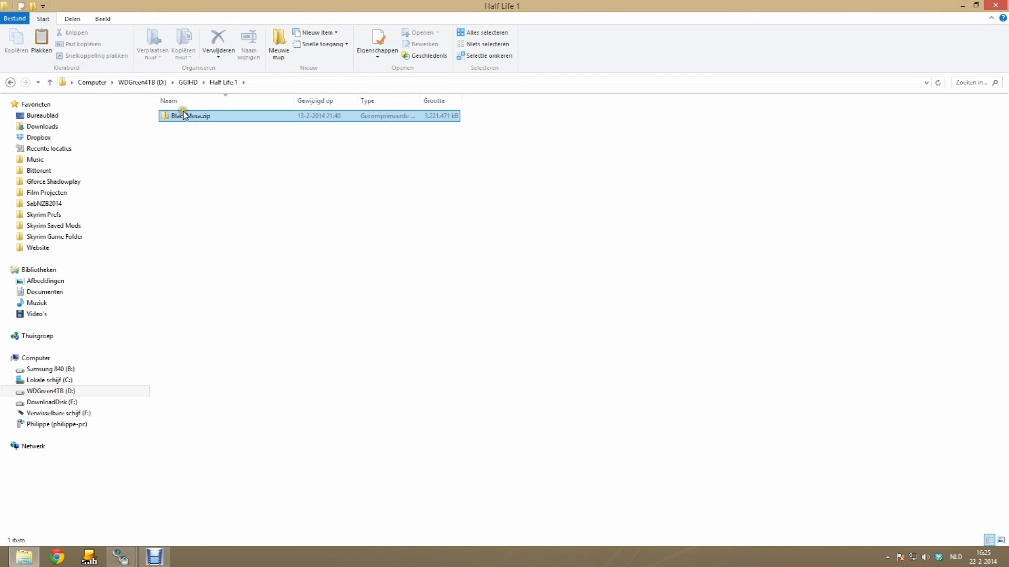
Extract BlackMesa.zip here with WinRAR and open the resulting BlackMesa folder
right_click(187, 115)
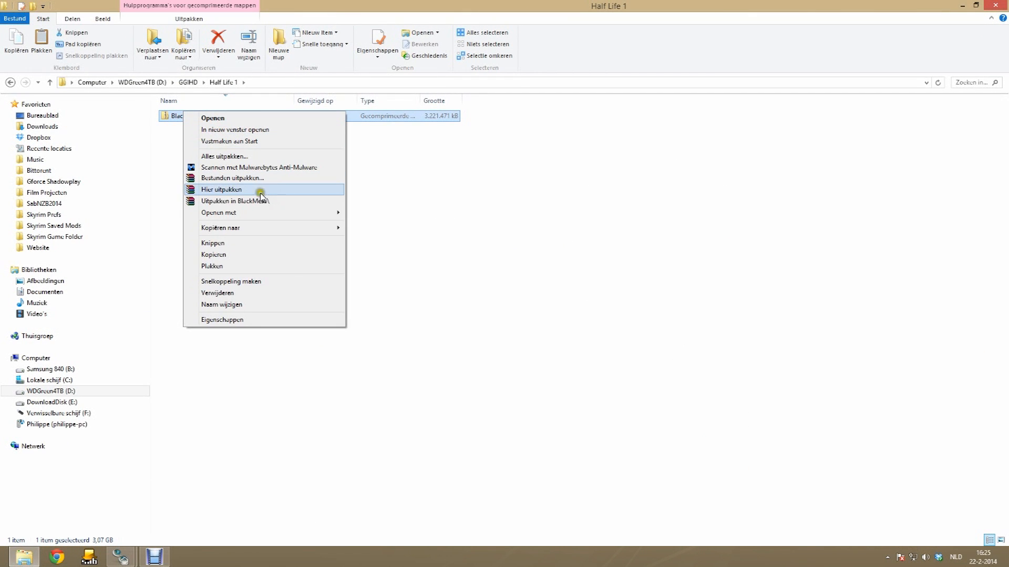
left_click(221, 190)
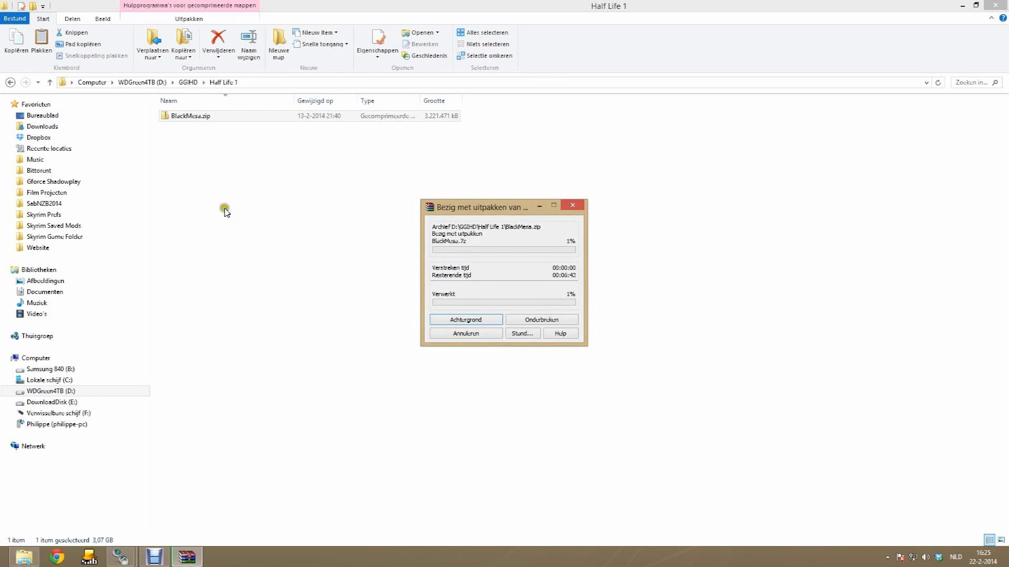
left_click(49, 380)
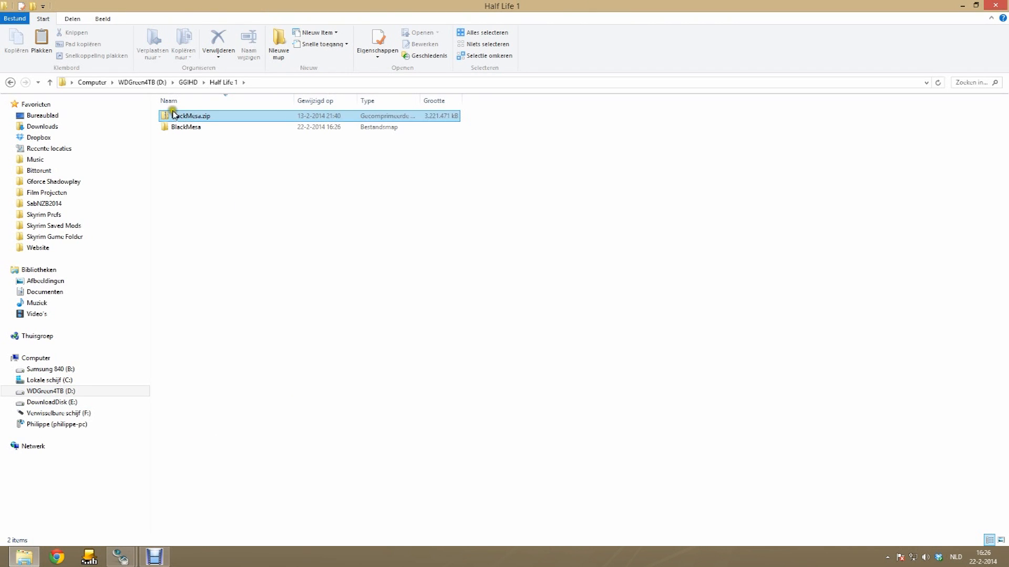
double_click(186, 126)
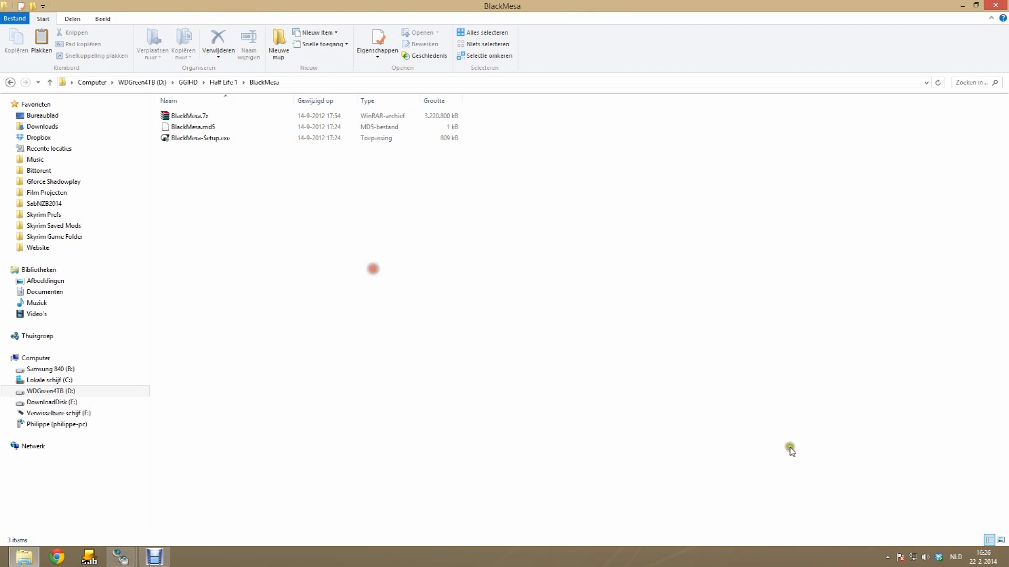
left_click(869, 487)
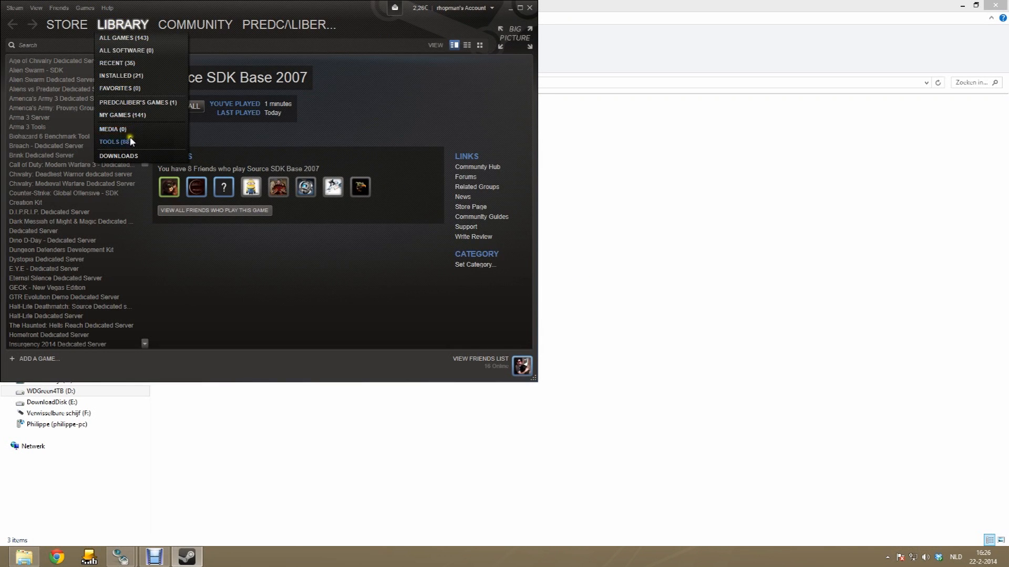
Install Source SDK Base 2007 from the Tools library to the default location
left_click(110, 143)
type("sdk")
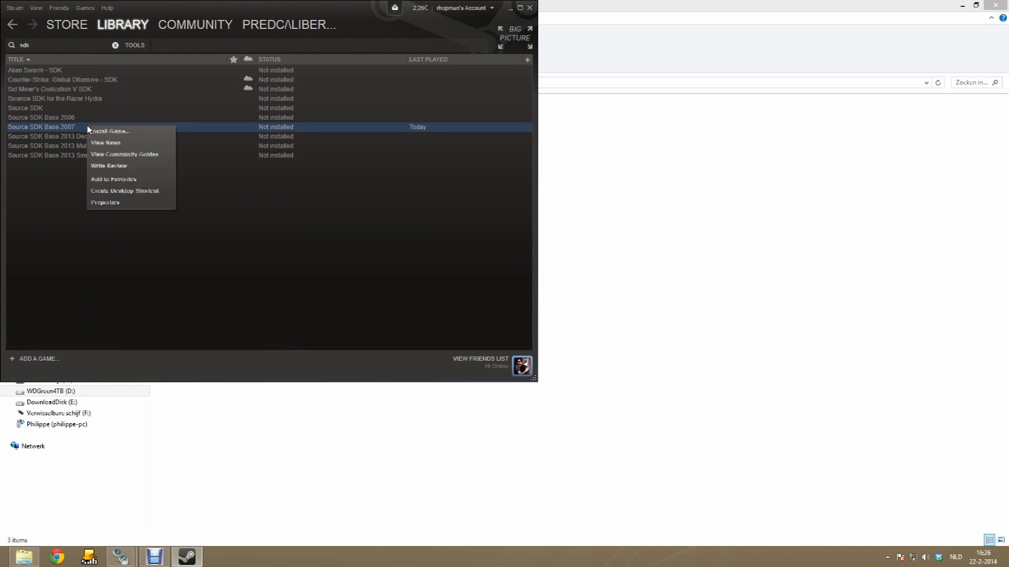
left_click(107, 131)
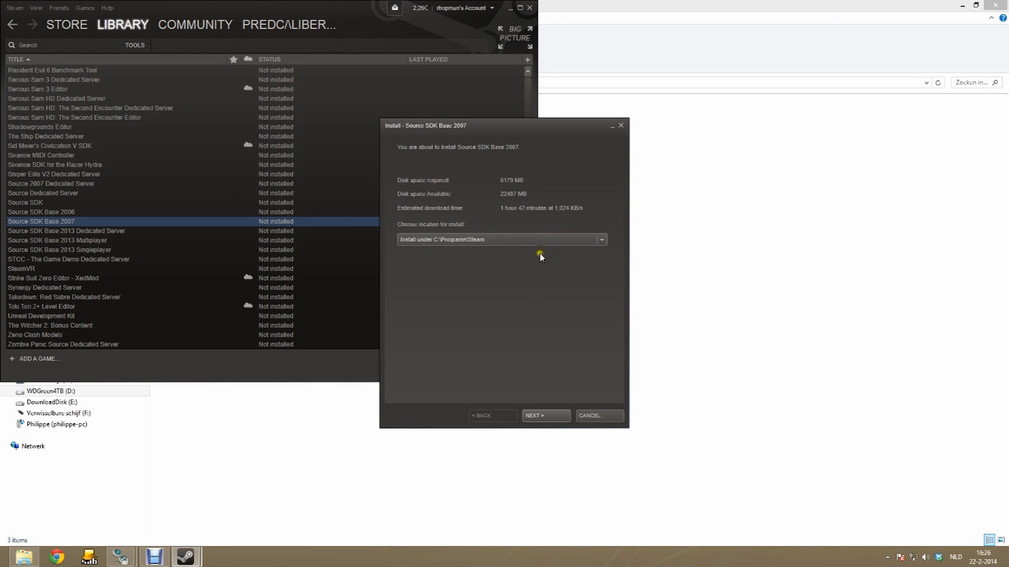
left_click(545, 416)
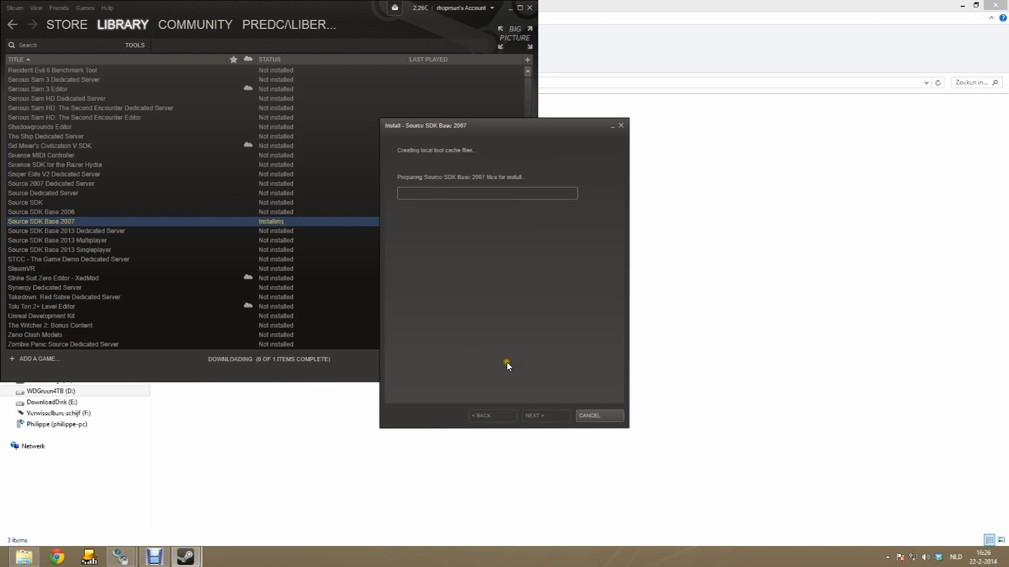
mouse_move(405, 308)
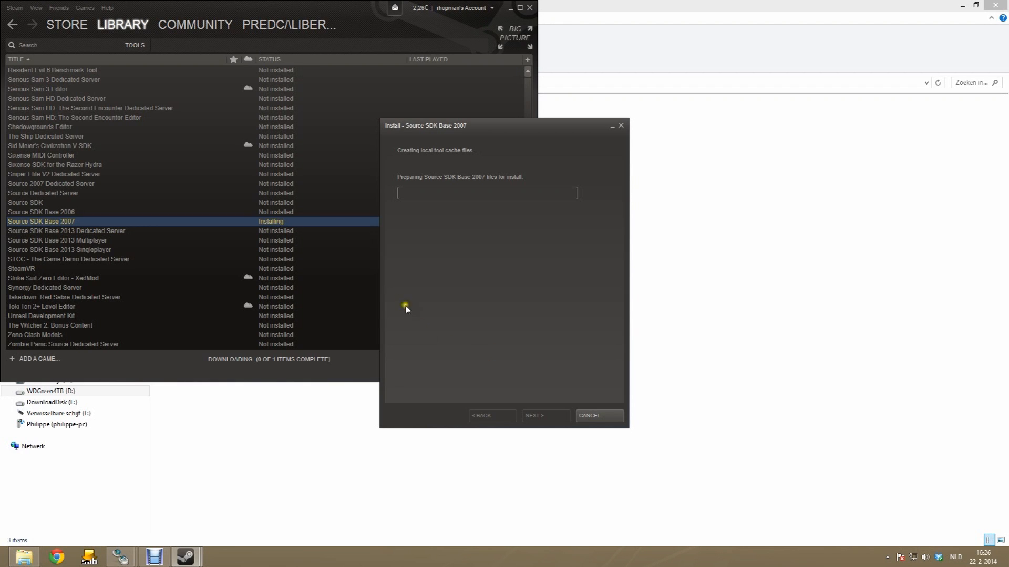
left_click(544, 415)
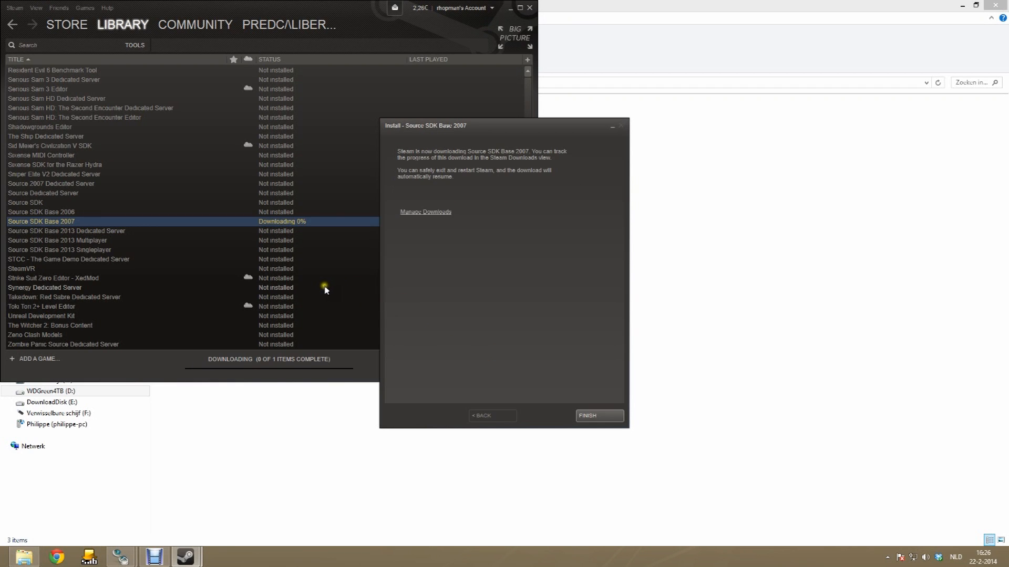
left_click(597, 415)
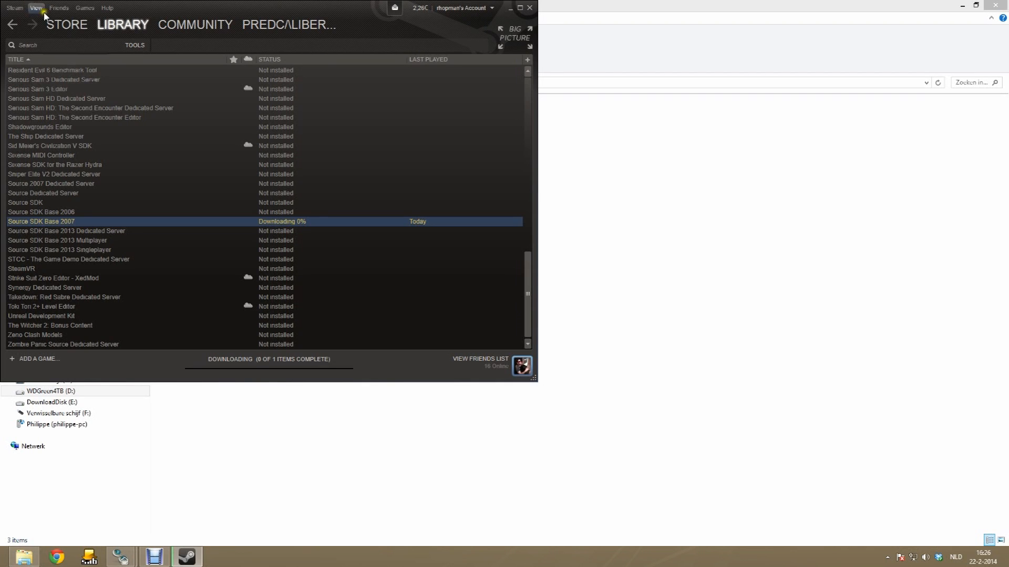
Check the Source SDK Base 2007 download progress through Steam's menus and library categories
left_click(15, 8)
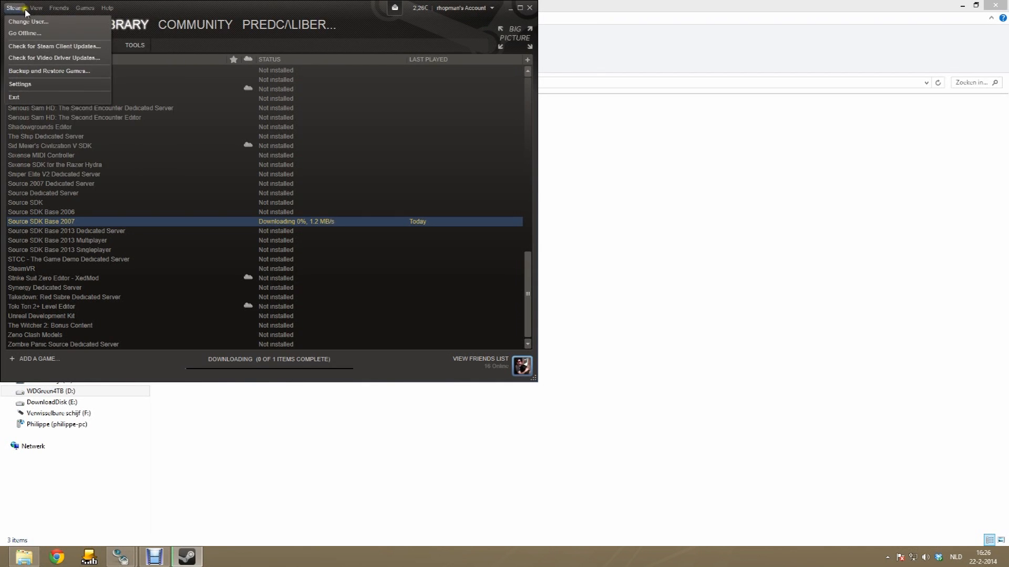
left_click(37, 7)
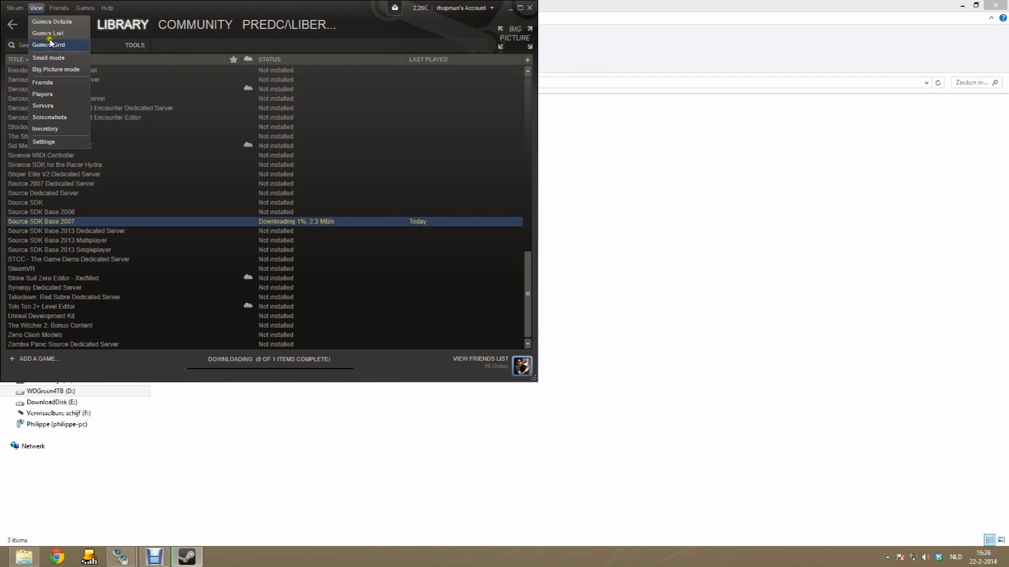
mouse_move(56, 69)
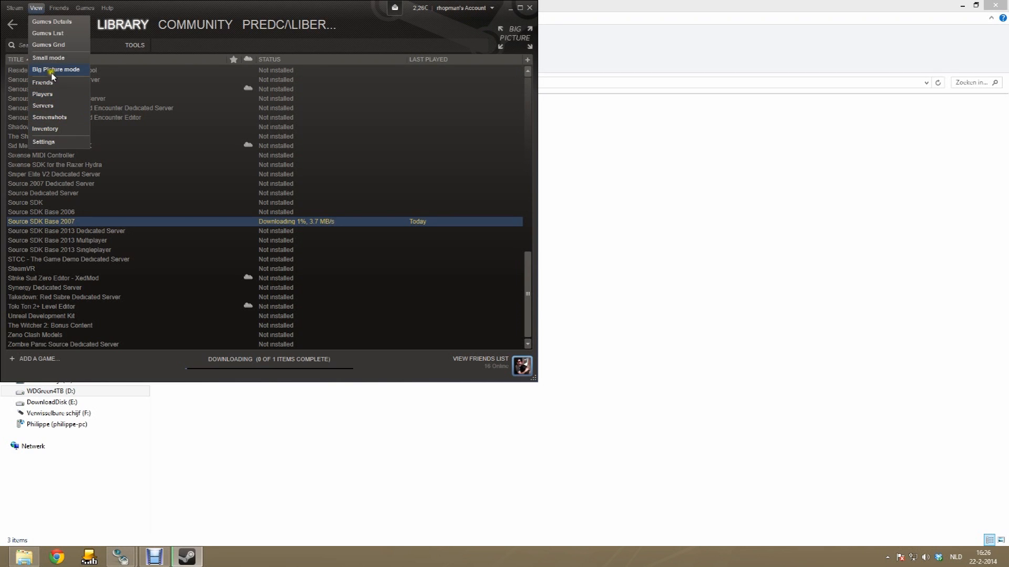
left_click(122, 25)
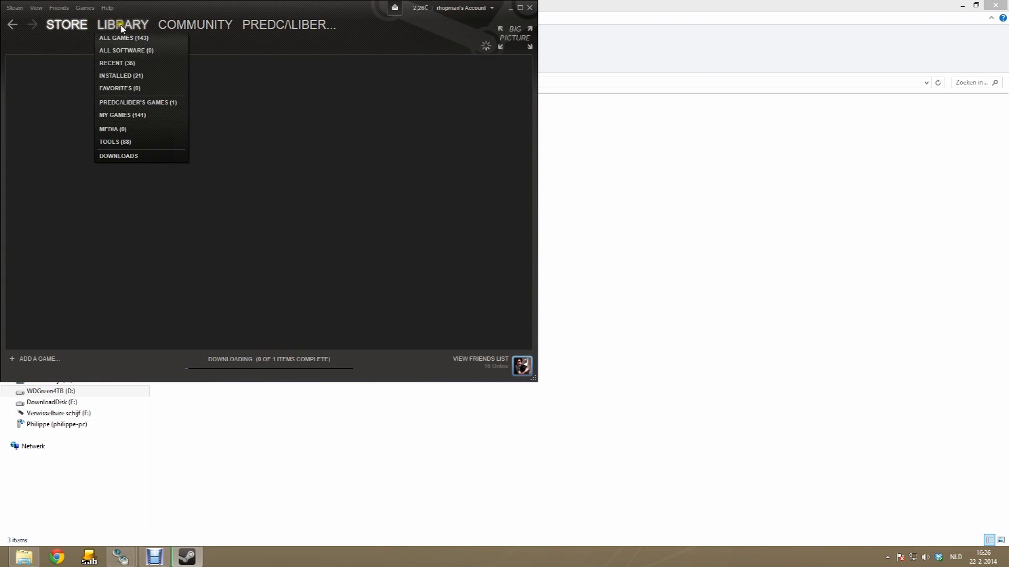
left_click(115, 142)
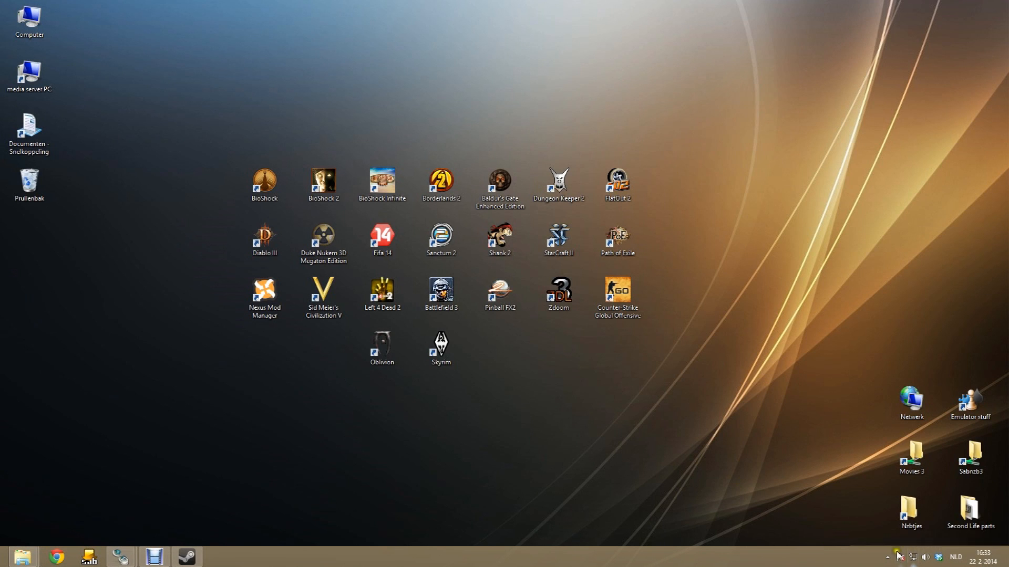
Run BlackMesa-Setup.exe from the extracted BlackMesa folder in File Explorer
left_click(887, 557)
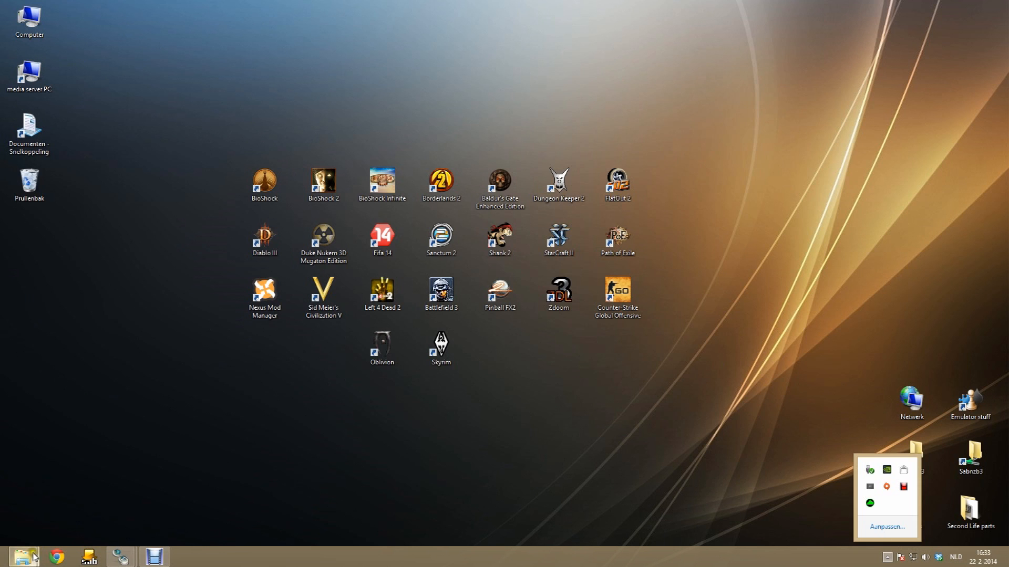
left_click(24, 557)
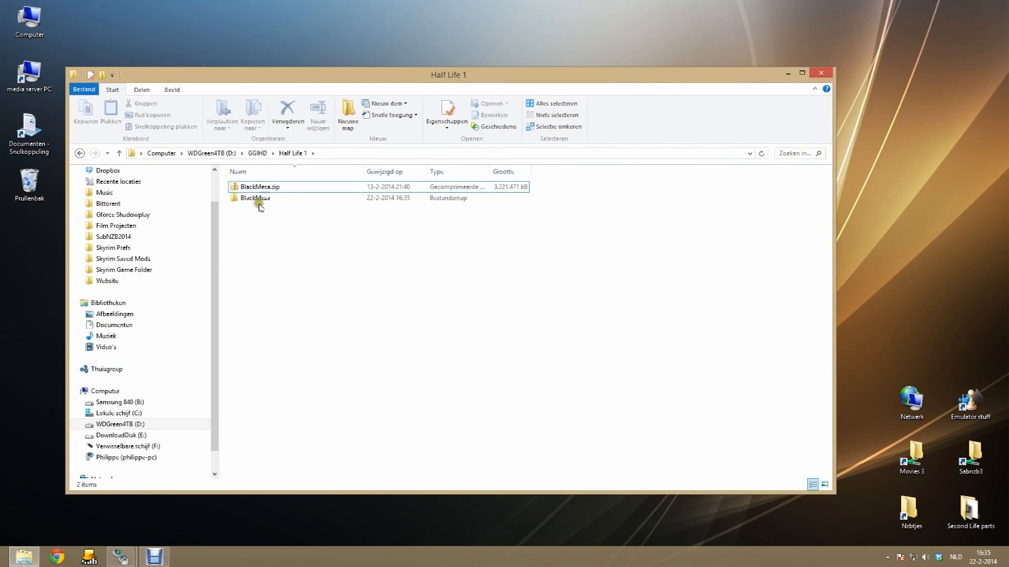
double_click(254, 198)
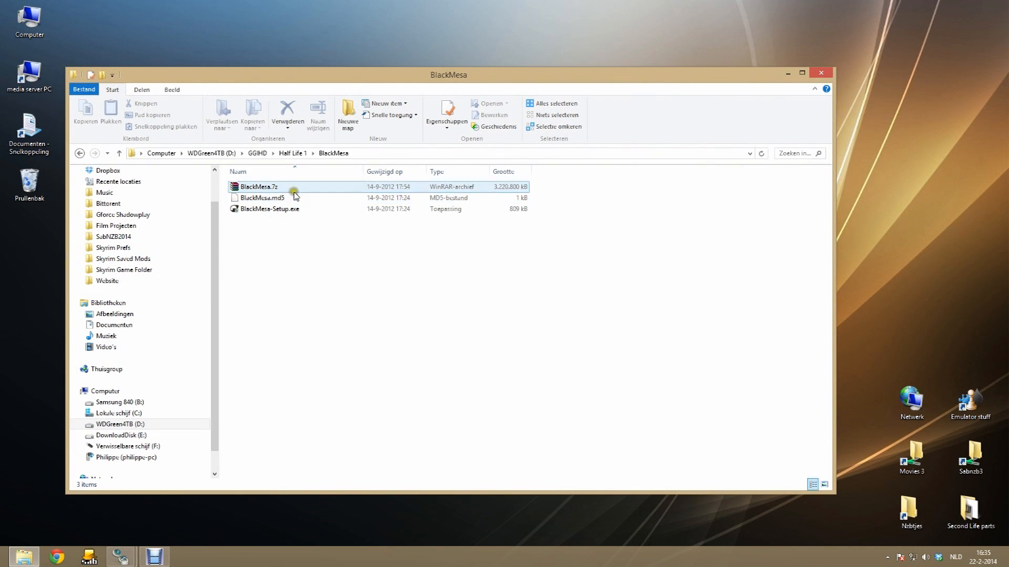
double_click(268, 209)
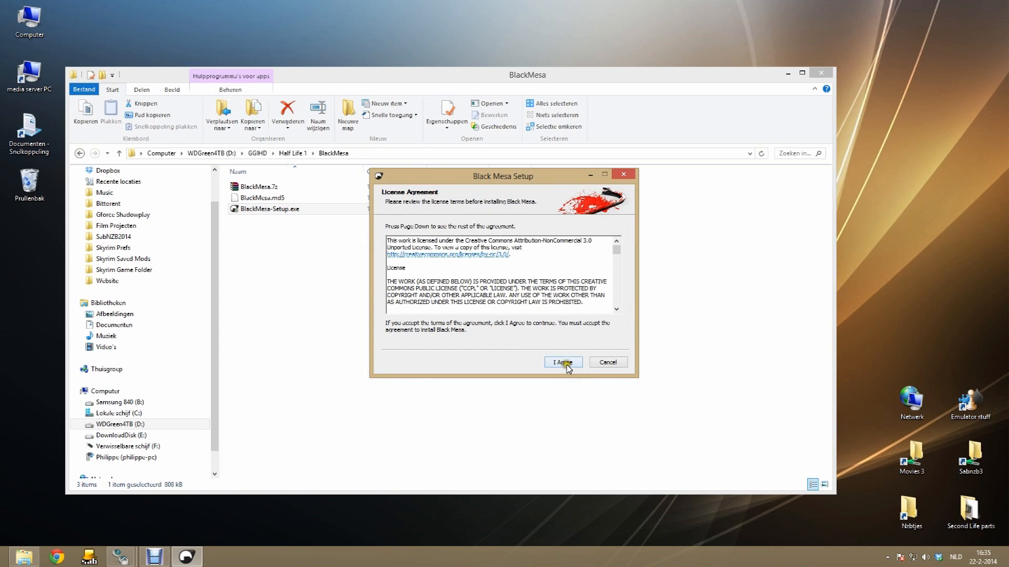
Accept the license, install to the sourcemods folder, and finish with Run Black Mesa checked
left_click(562, 362)
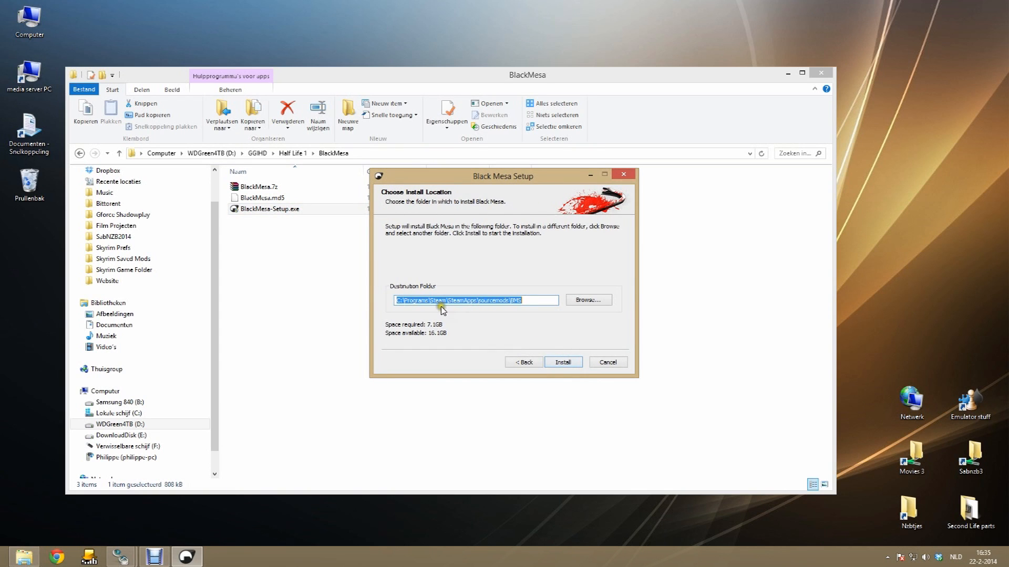
left_click(499, 300)
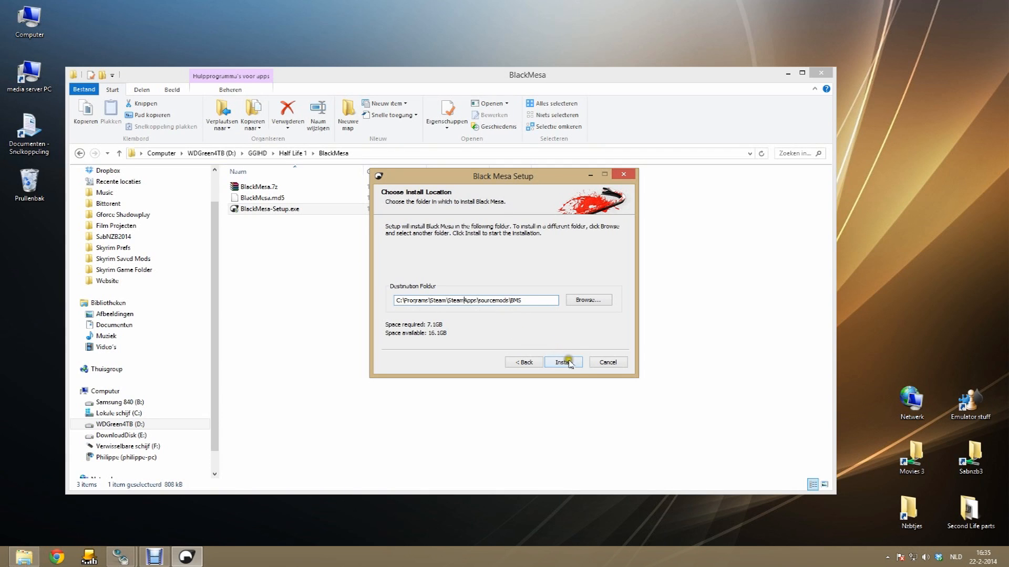
left_click(563, 362)
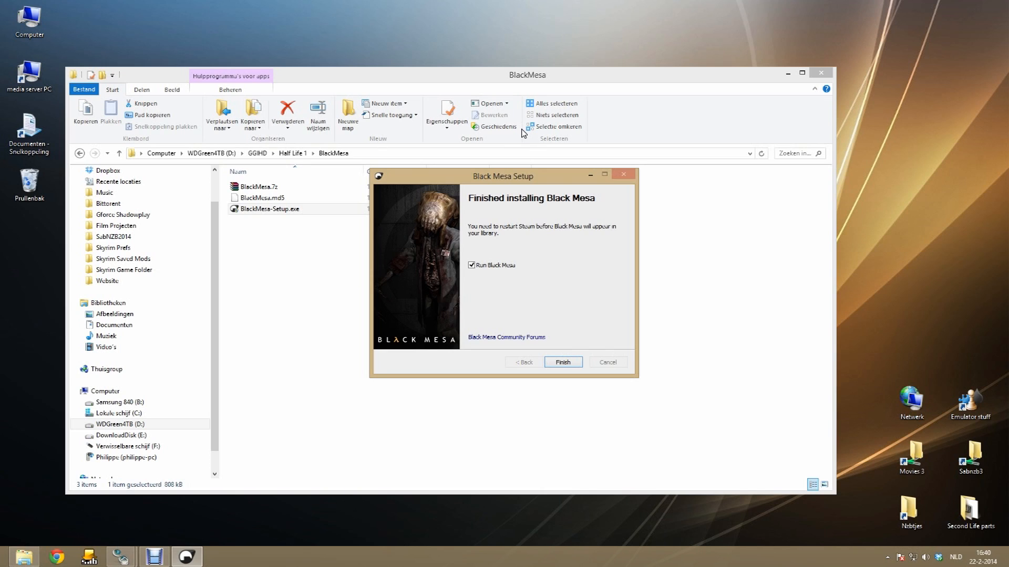
left_click(471, 266)
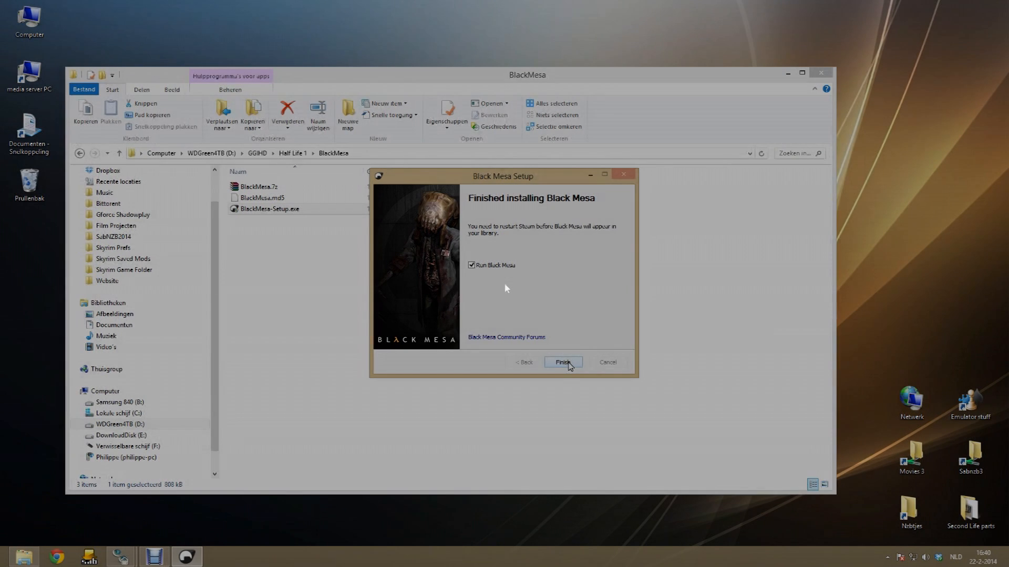
left_click(561, 362)
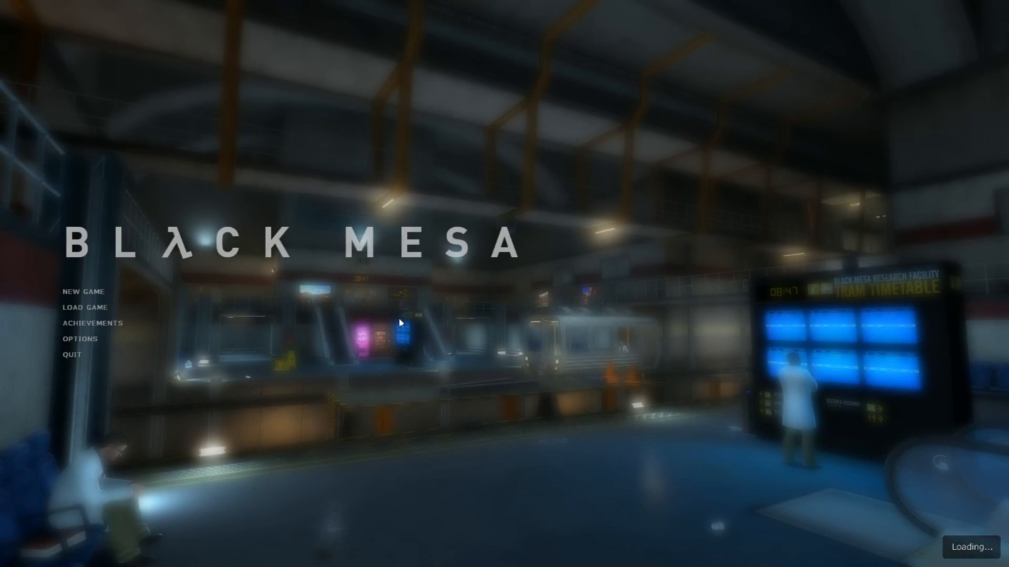
View the Video and Advanced options without changes, then start a new game at Chapter 1
left_click(80, 339)
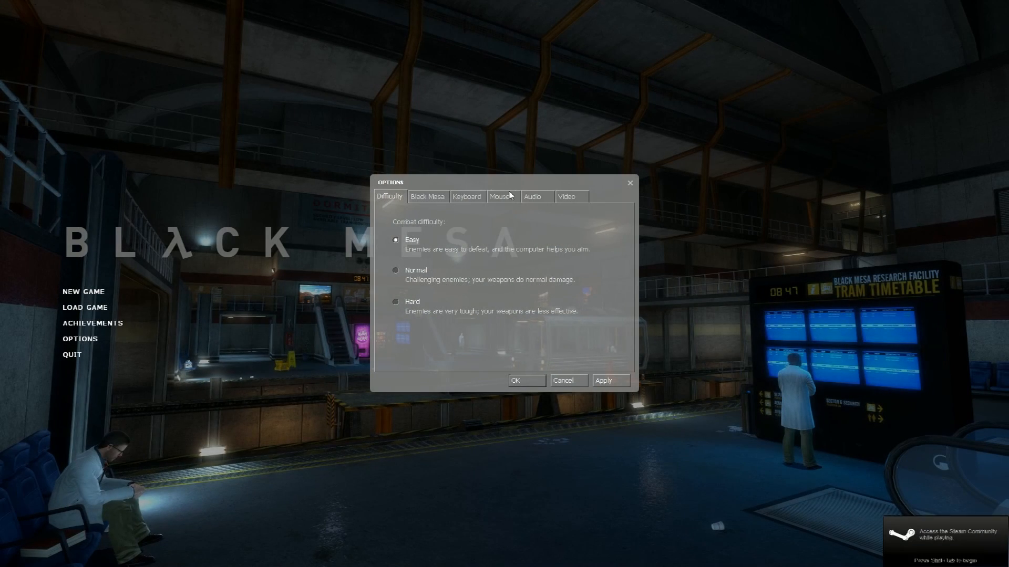
left_click(565, 196)
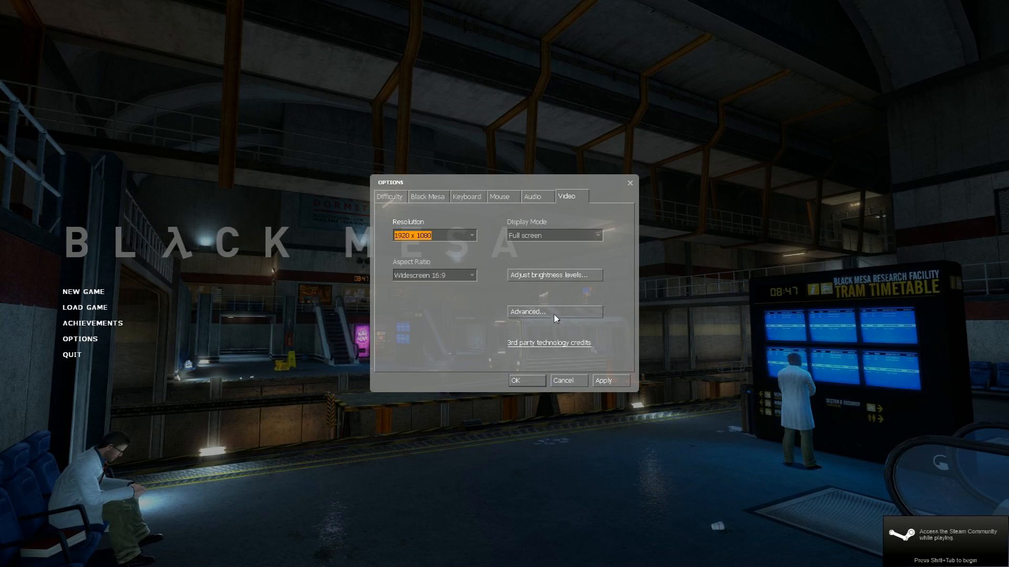
left_click(553, 311)
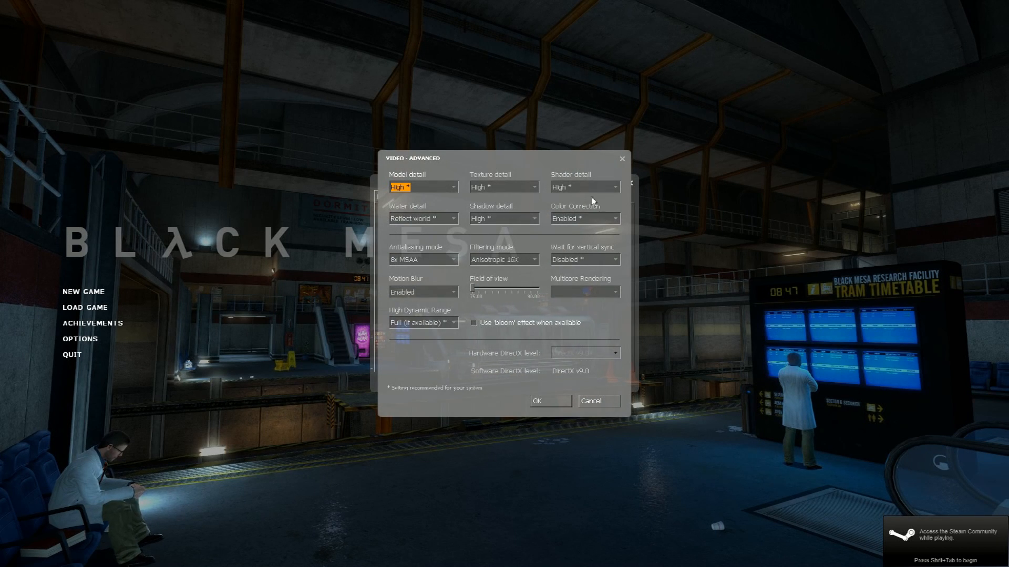
left_click(597, 401)
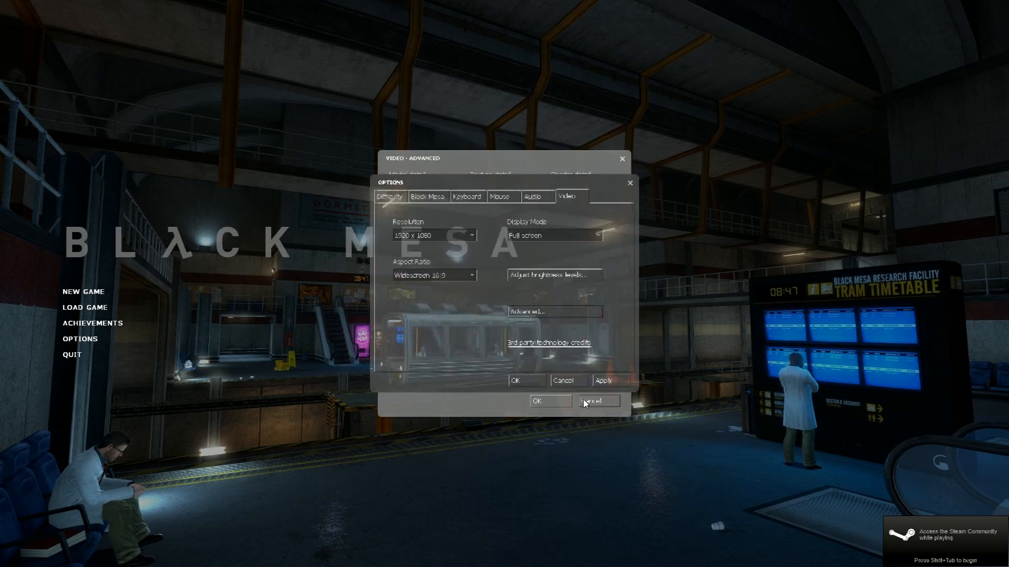
left_click(596, 401)
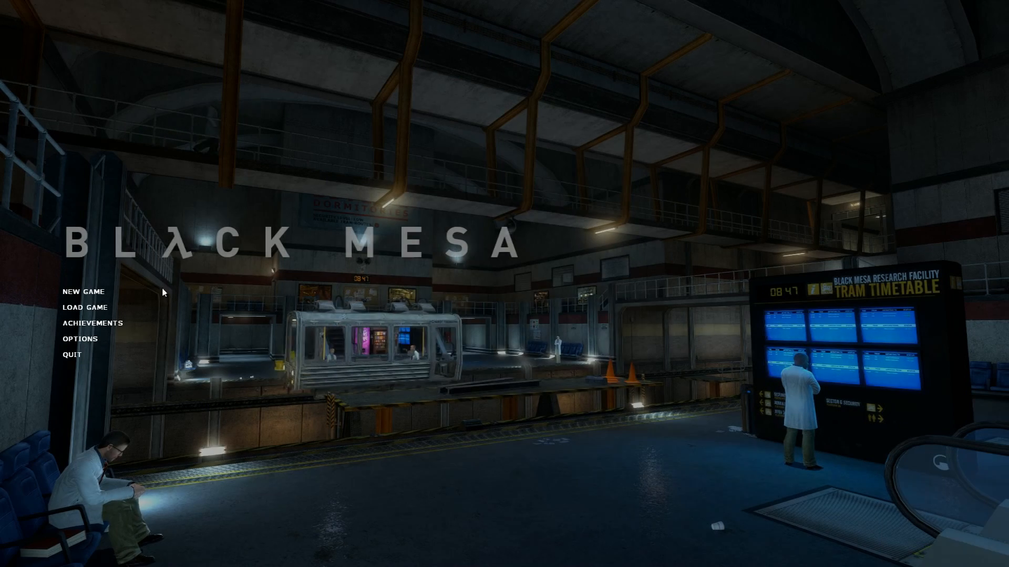
left_click(84, 308)
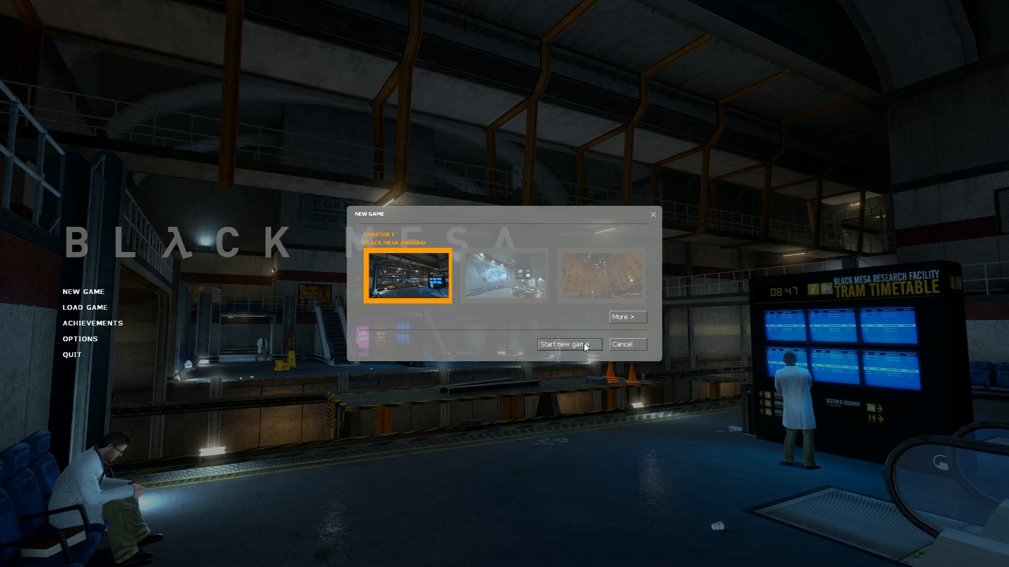
left_click(568, 345)
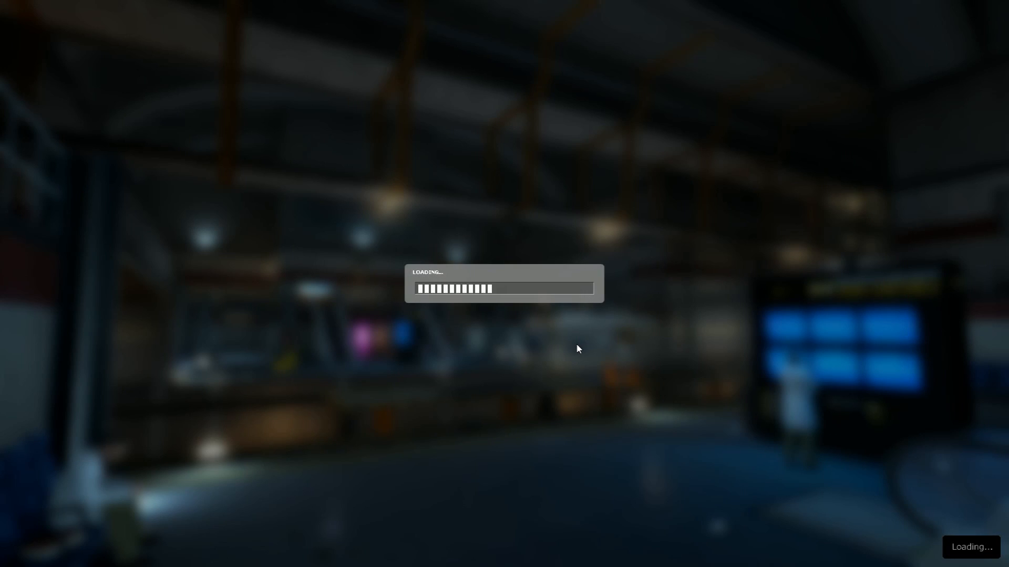